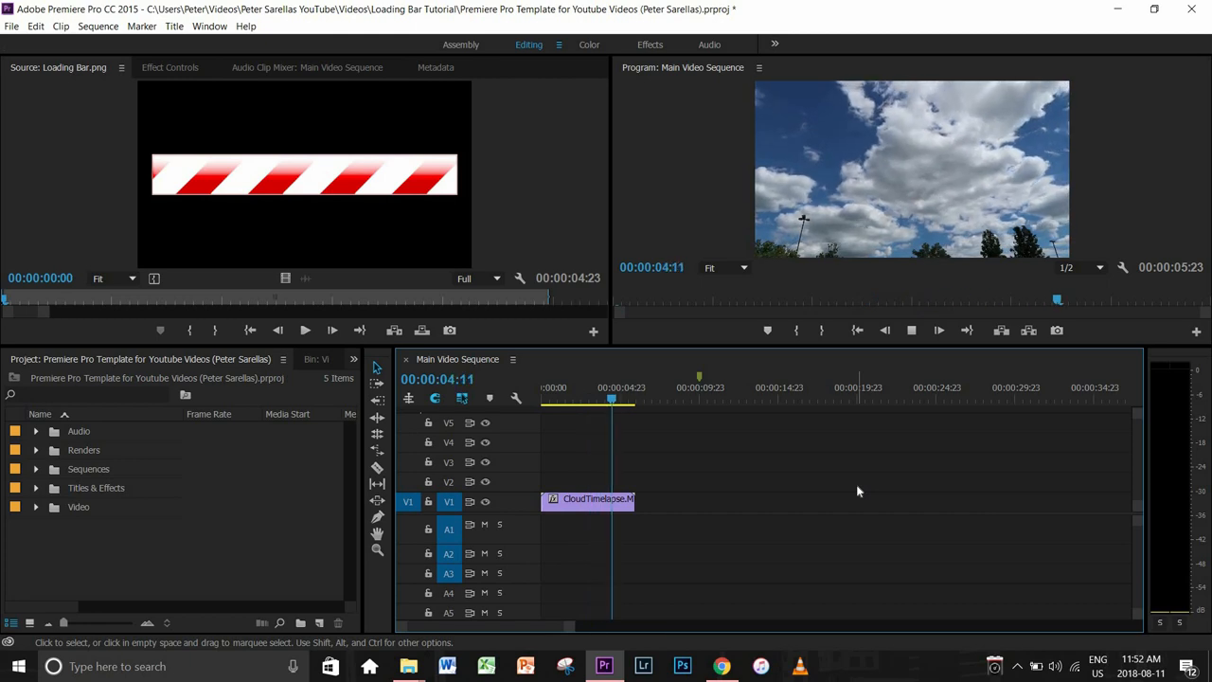
Create a 25 fps adjustment layer on V2 and crop it into top and bottom letterbox bars.
click(319, 622)
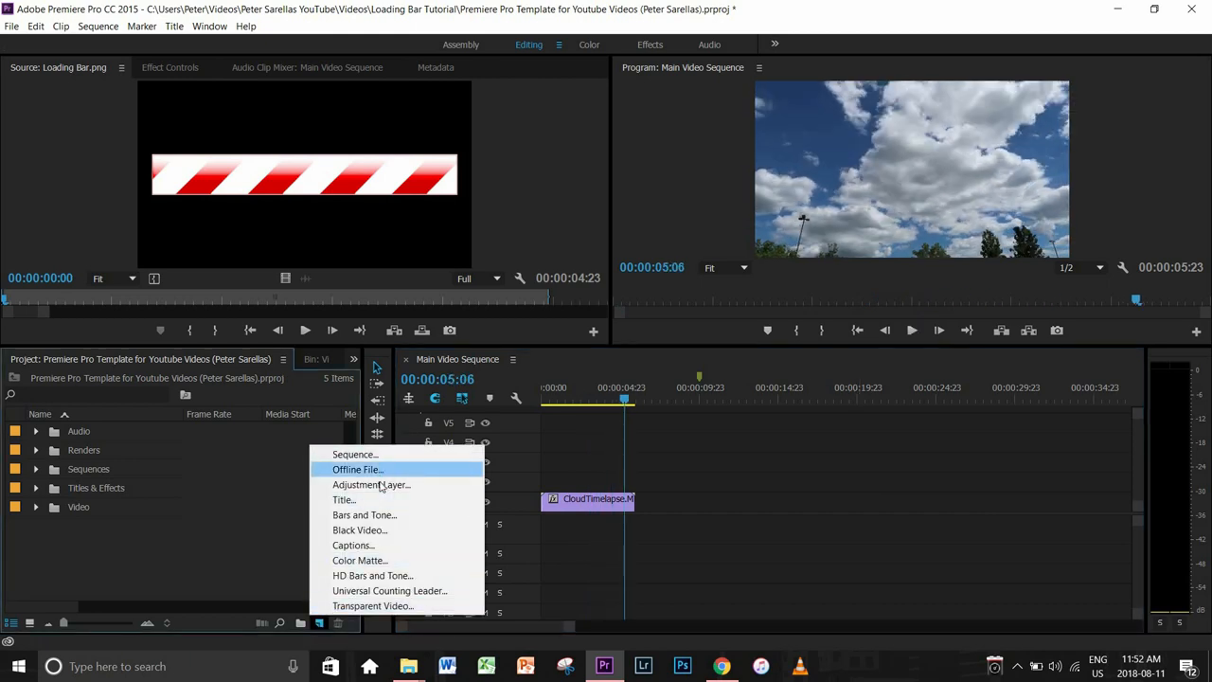
click(370, 484)
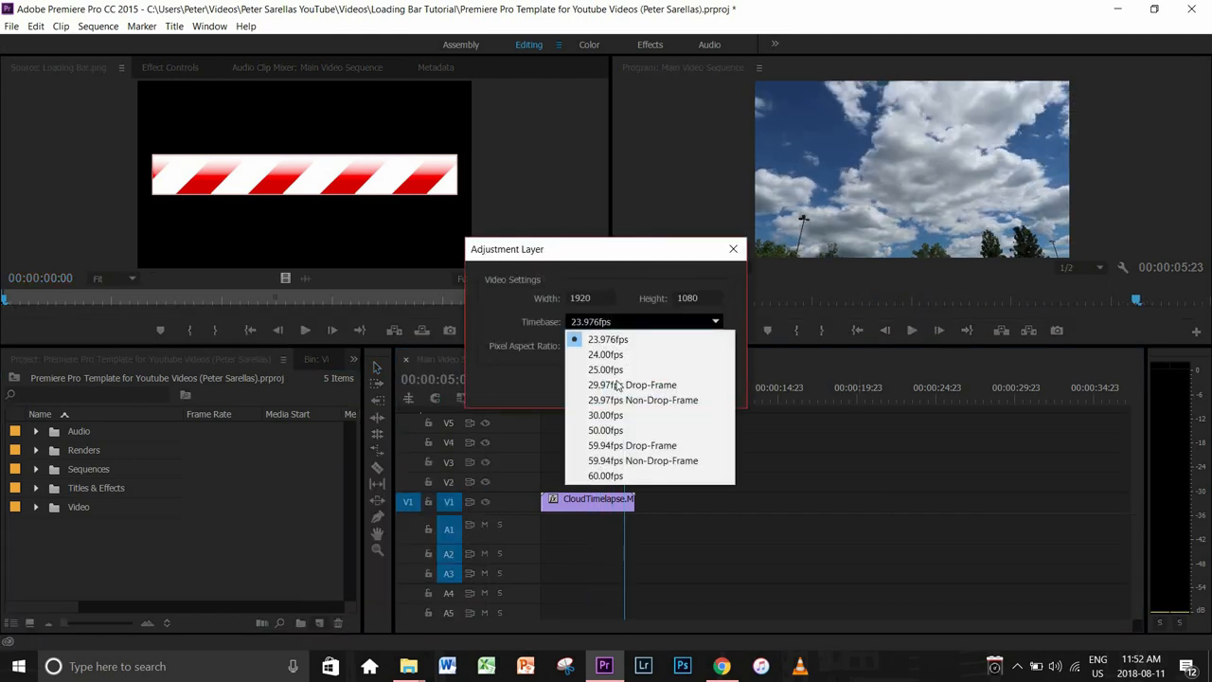
click(606, 369)
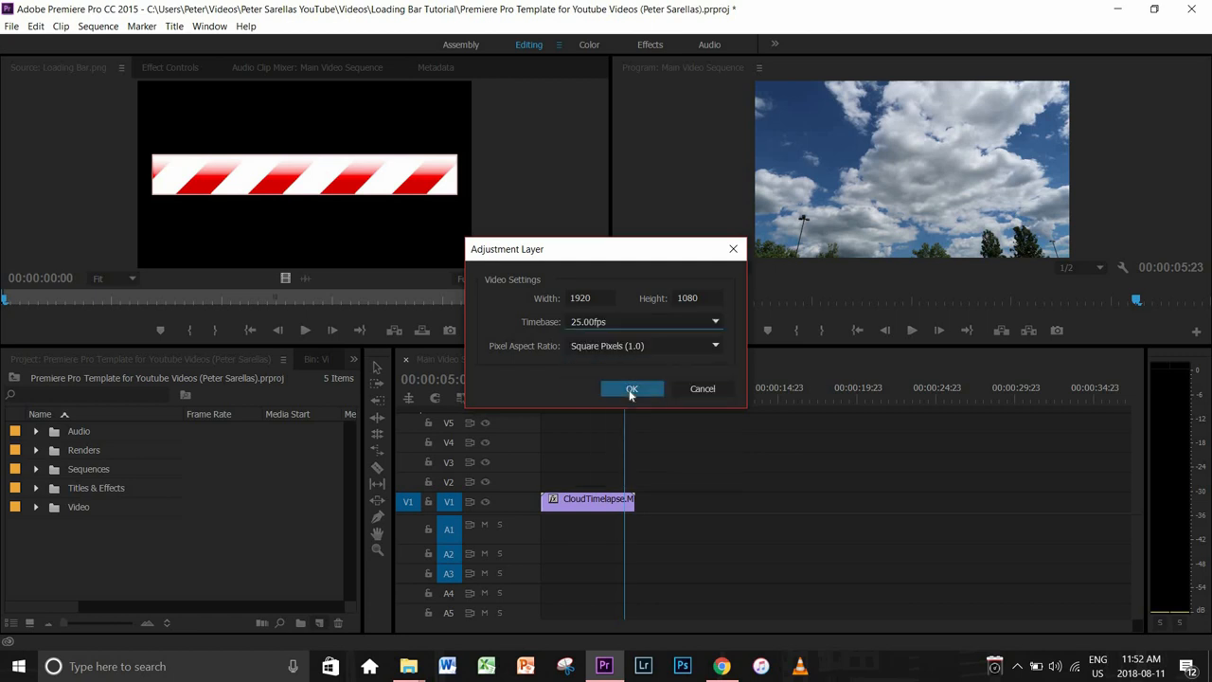
click(632, 388)
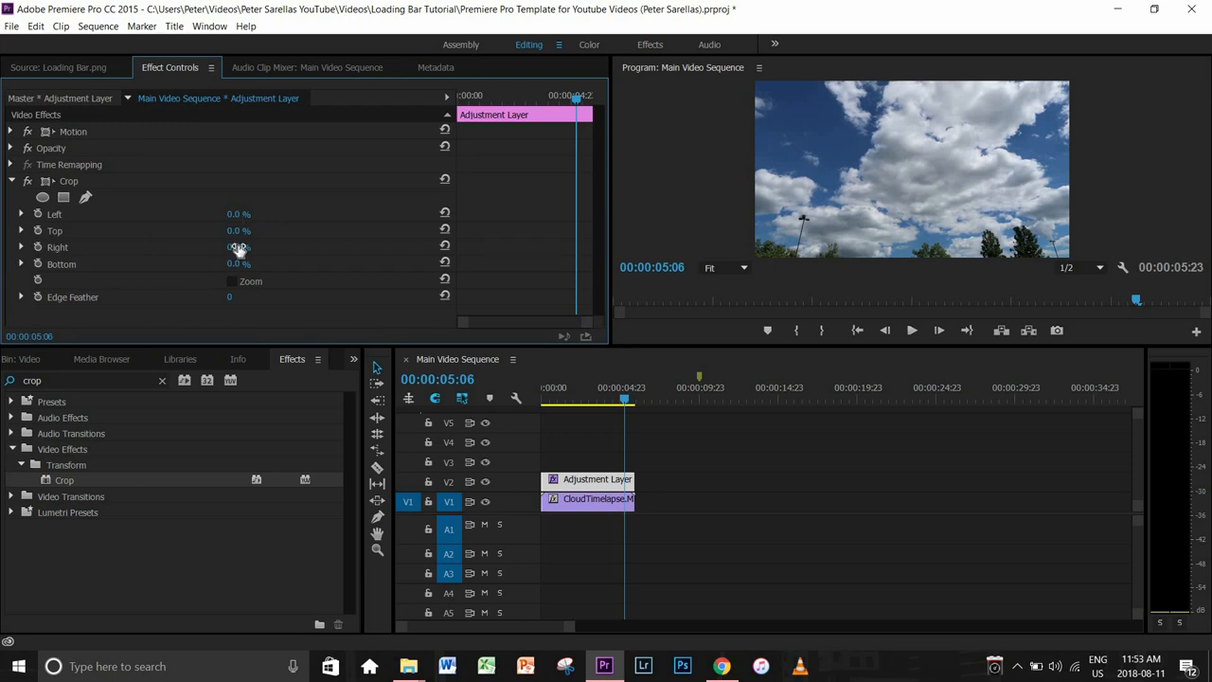
drag(232, 230, 251, 230)
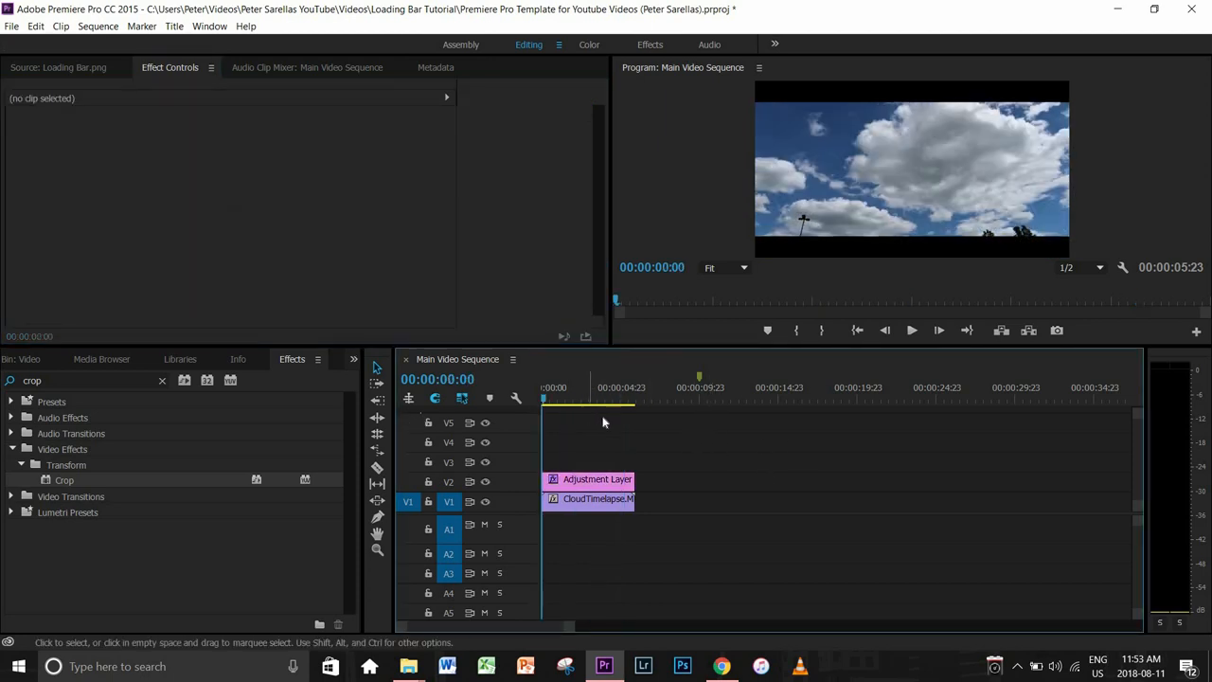
Move the playhead to about 4 seconds and create a new 25 fps colour matte.
click(910, 330)
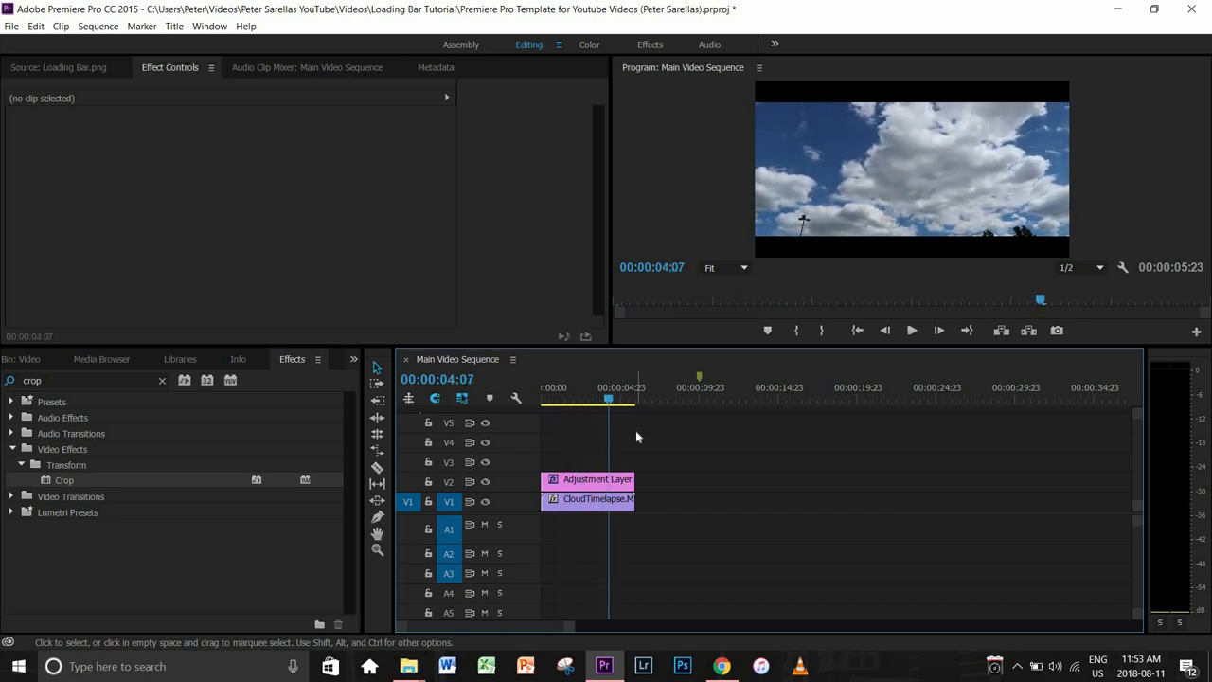
click(317, 359)
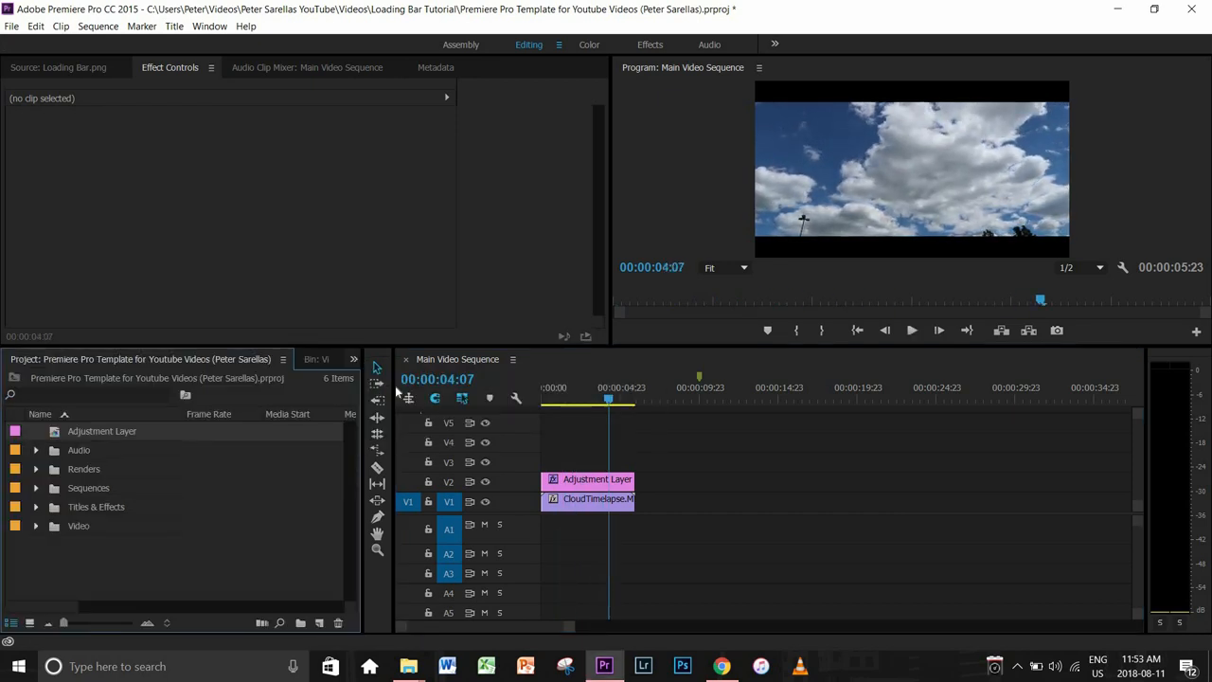
click(319, 621)
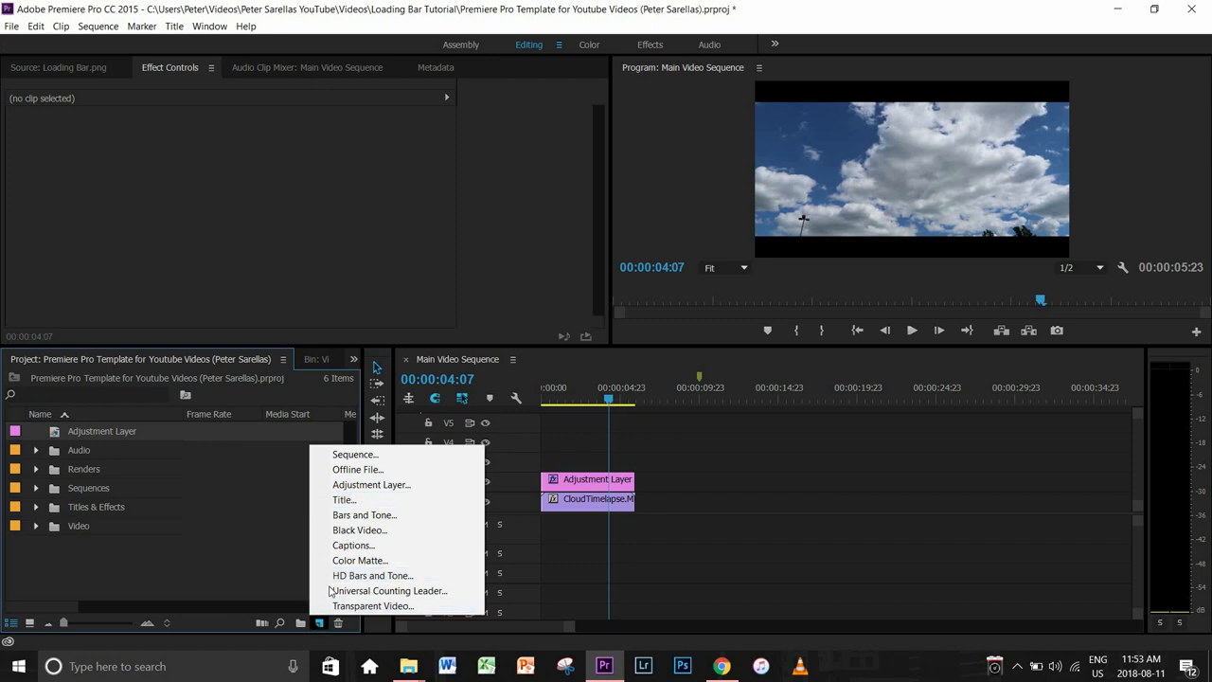
click(358, 559)
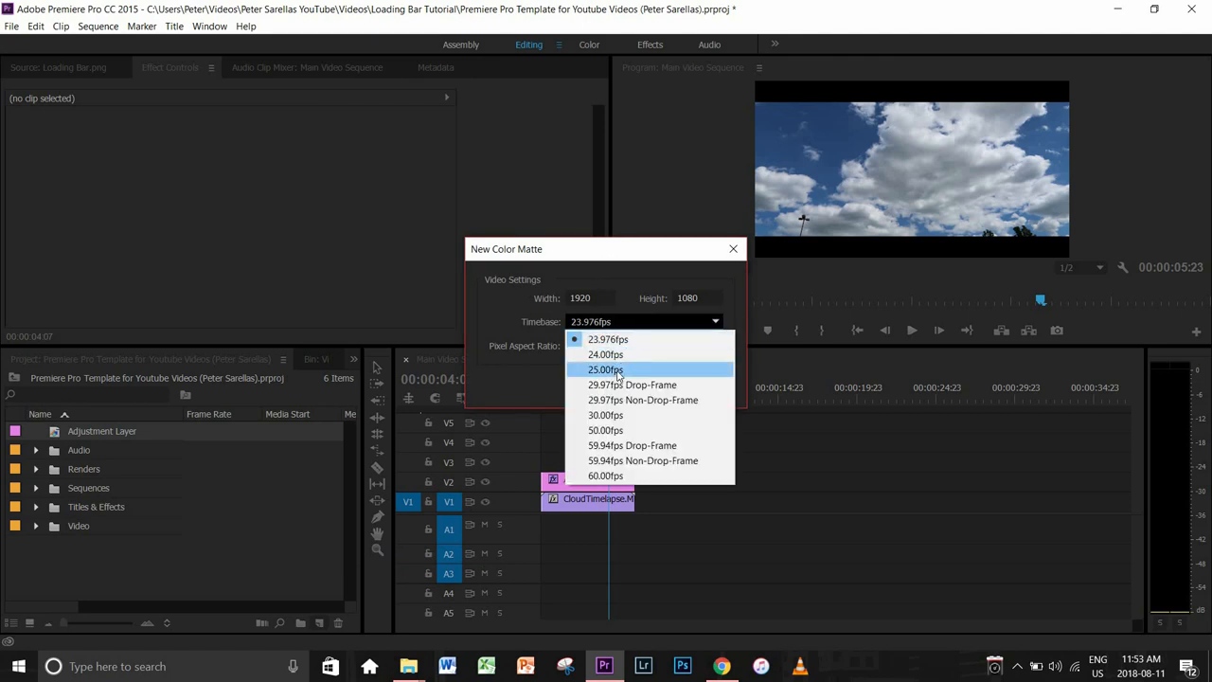
click(605, 370)
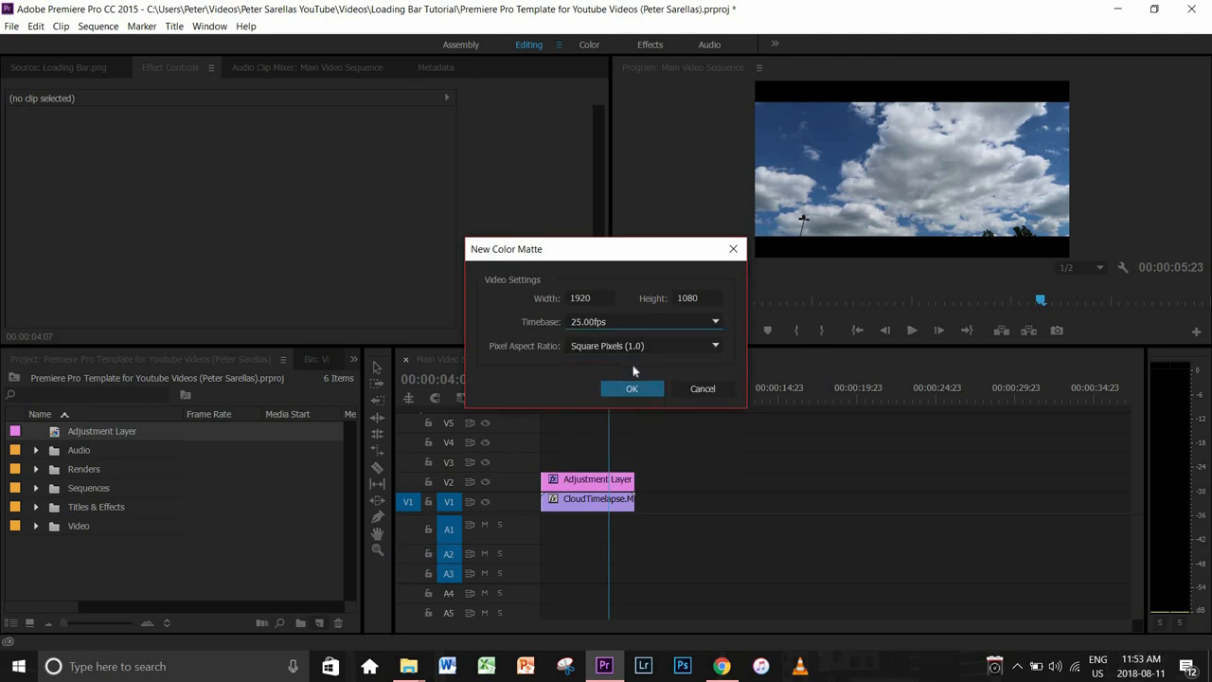
click(631, 388)
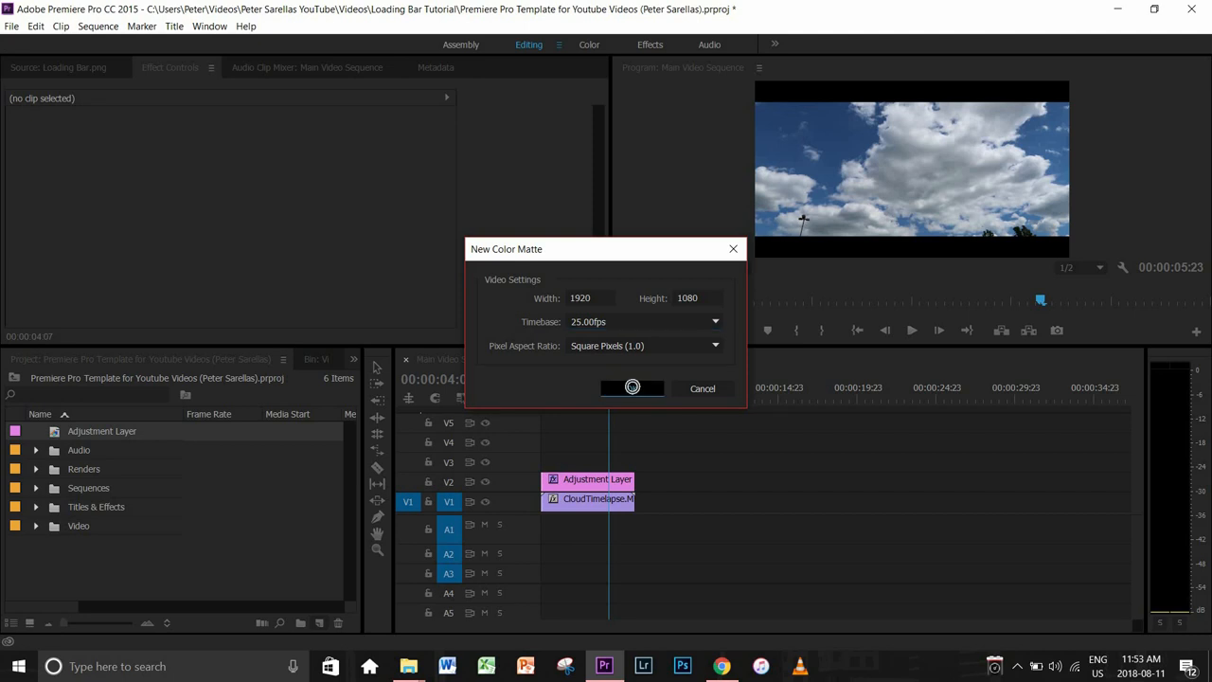
Pick pure red (FF0000) for the matte and name it 'Red Loading Bar'.
click(632, 387)
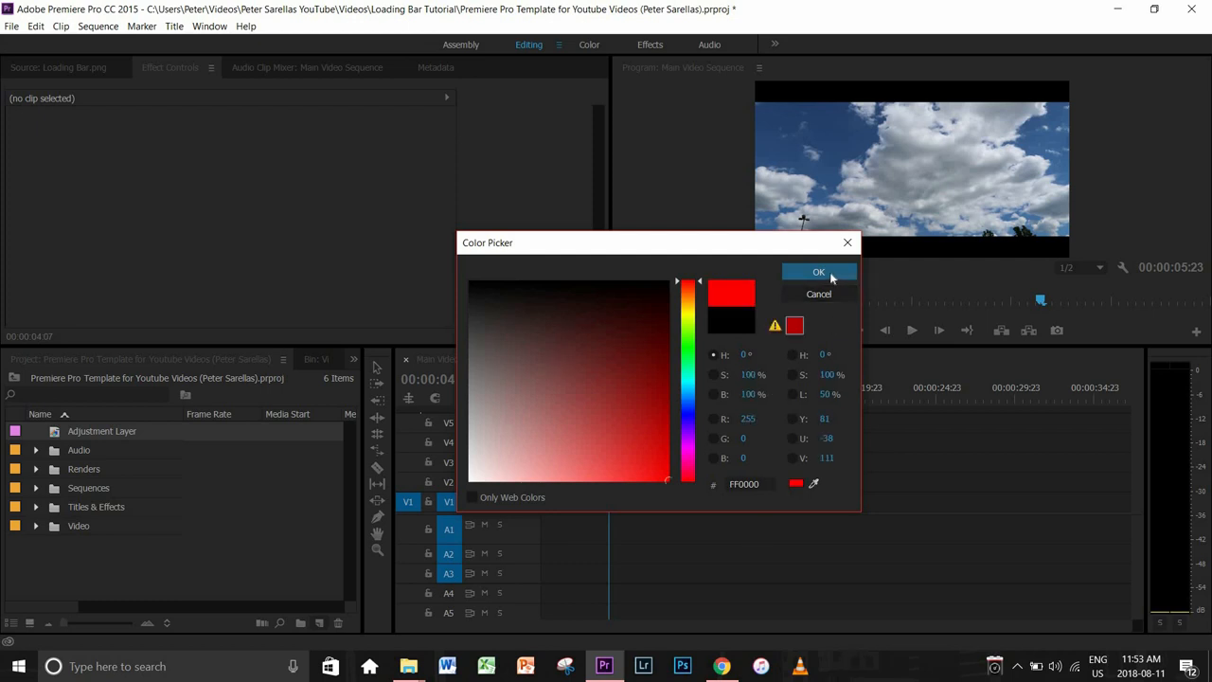
click(818, 272)
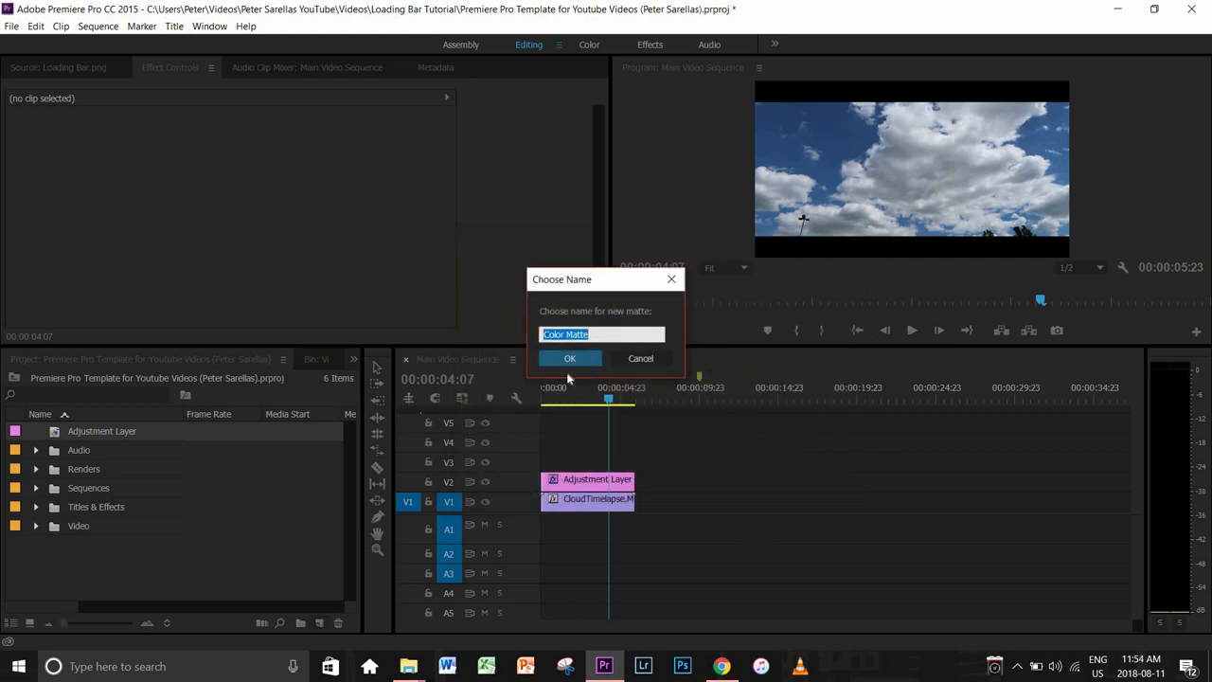
text(Red Load)
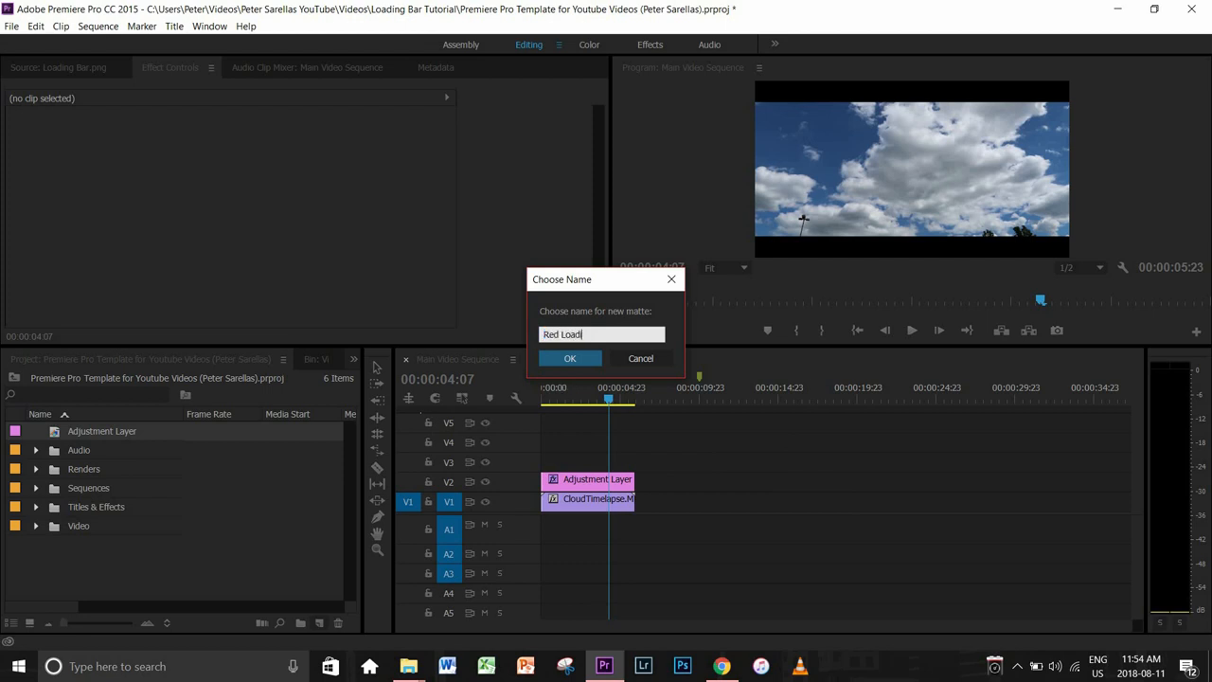
click(568, 358)
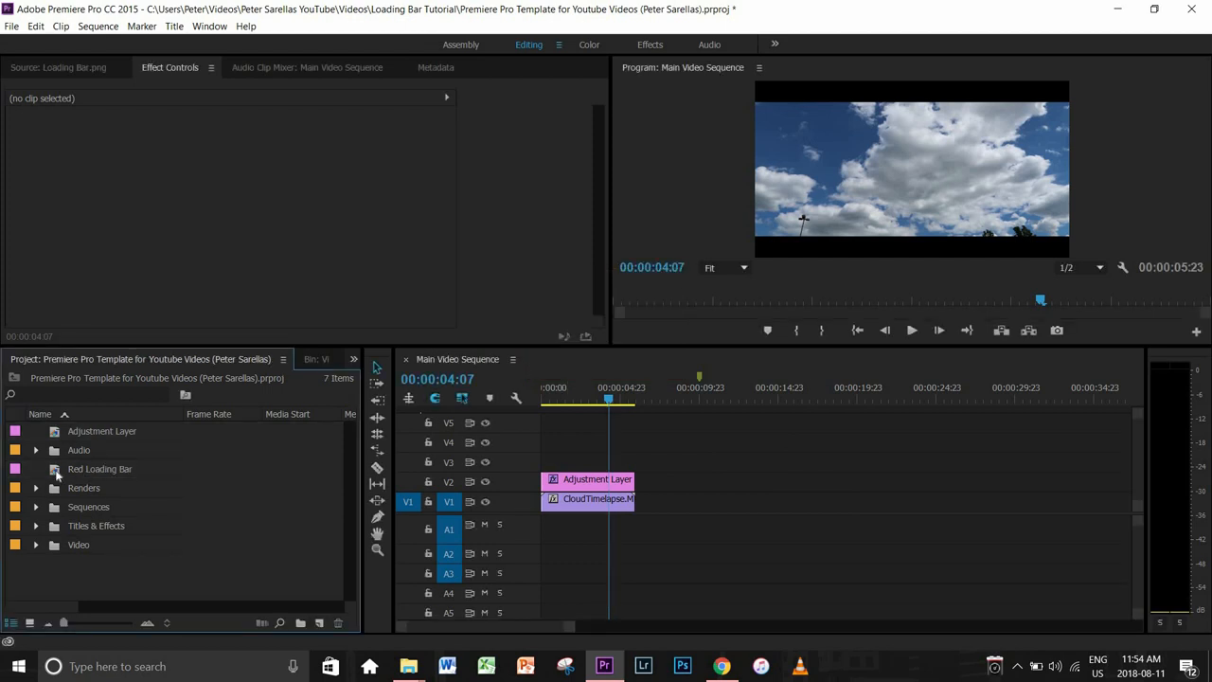
Put Red Loading Bar on V3 and crop it with Top 97% into a thin bottom strip.
drag(99, 468, 582, 461)
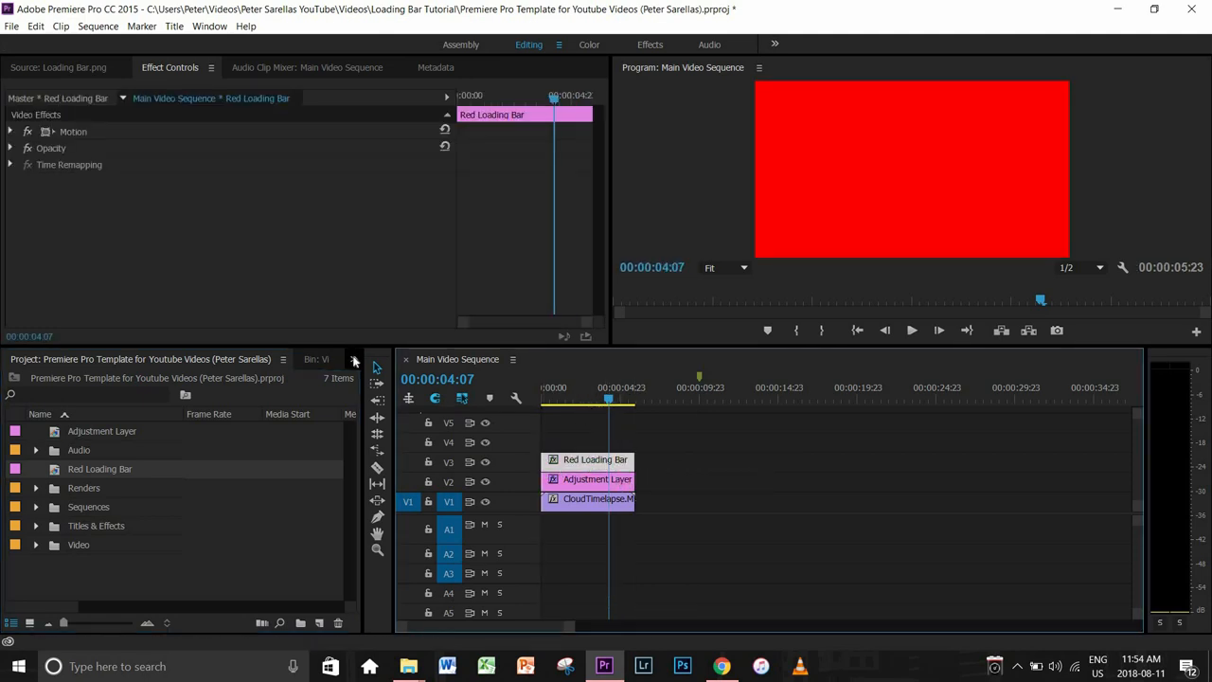
click(292, 359)
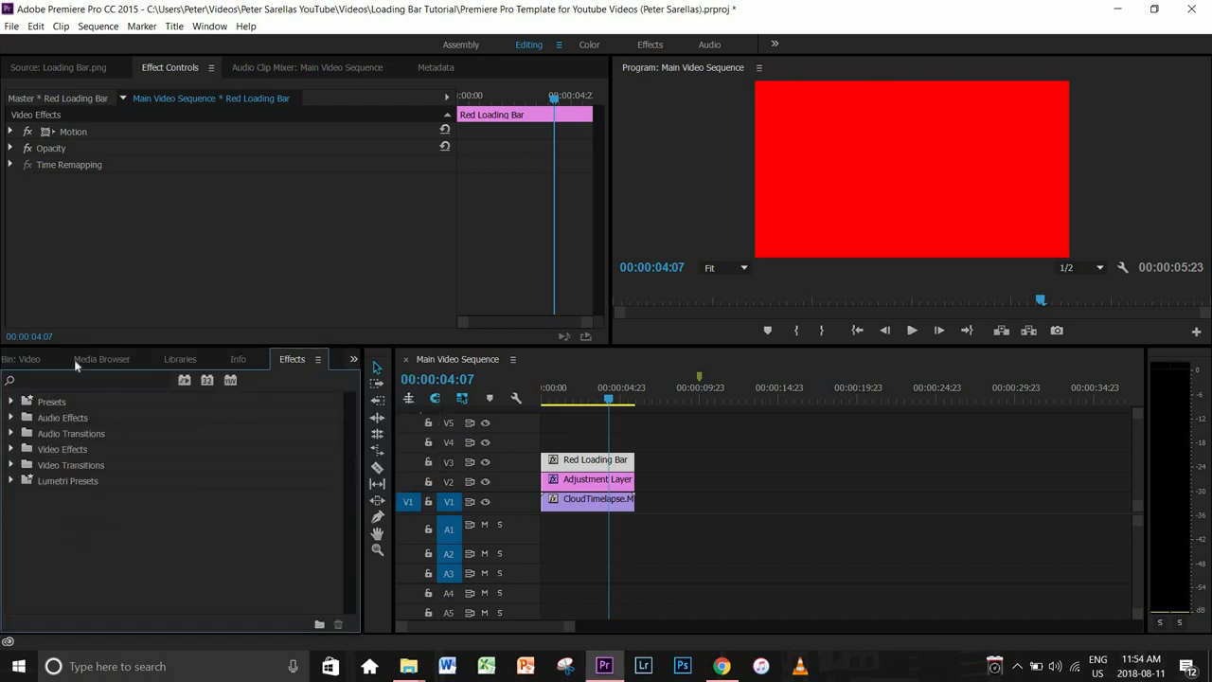
text(crop)
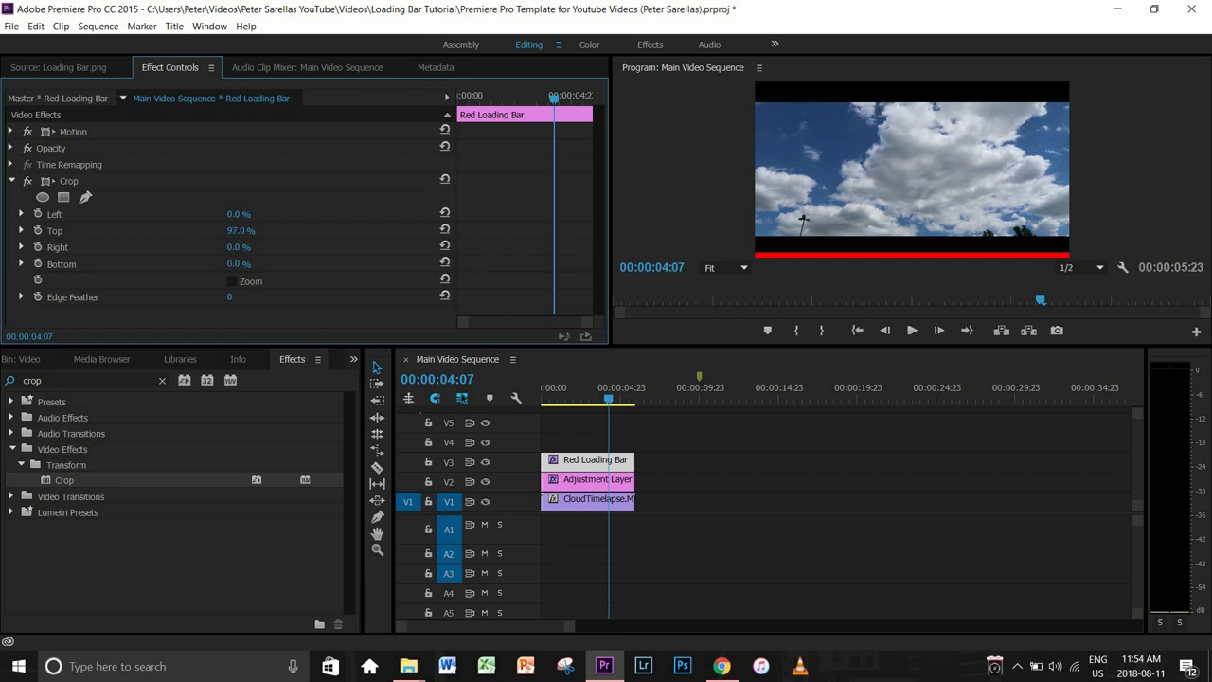
click(21, 181)
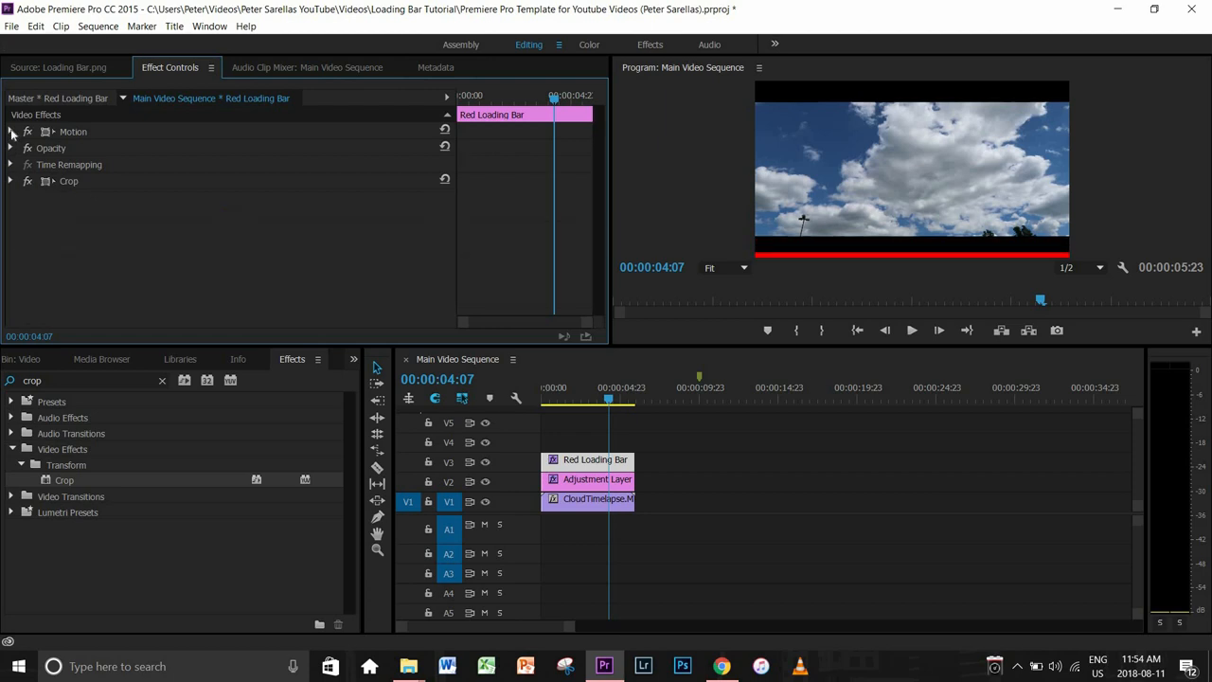
click(11, 132)
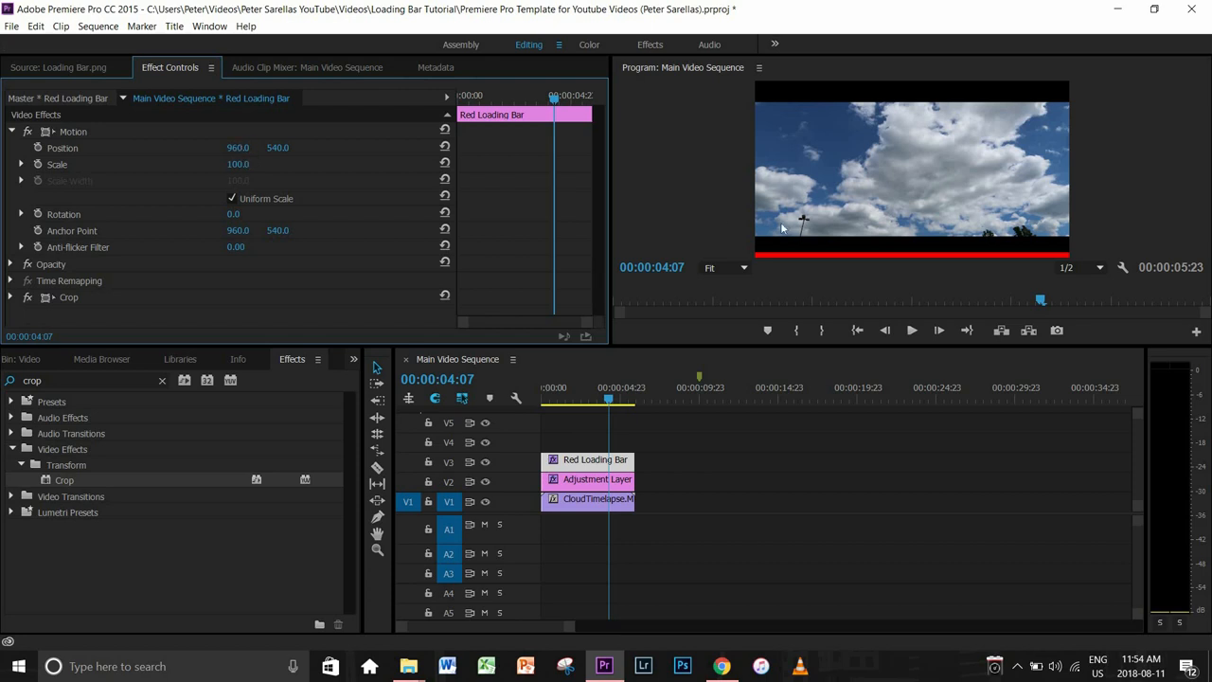
mouse_move(530, 179)
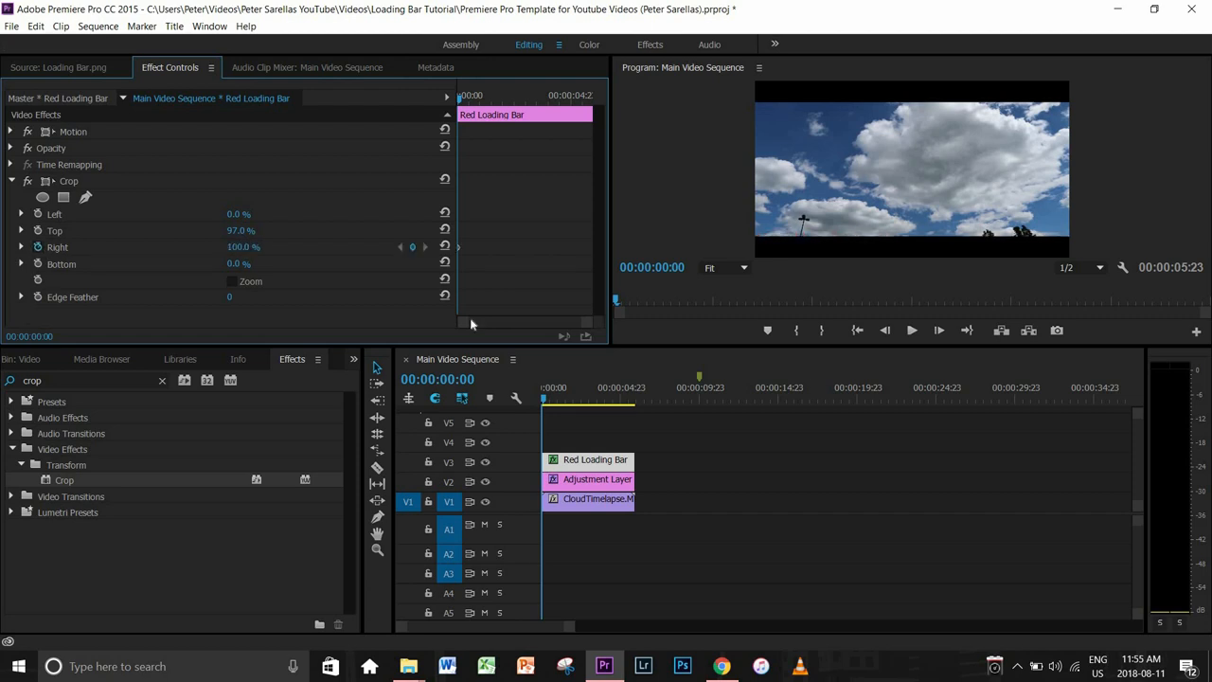
mouse_move(640, 390)
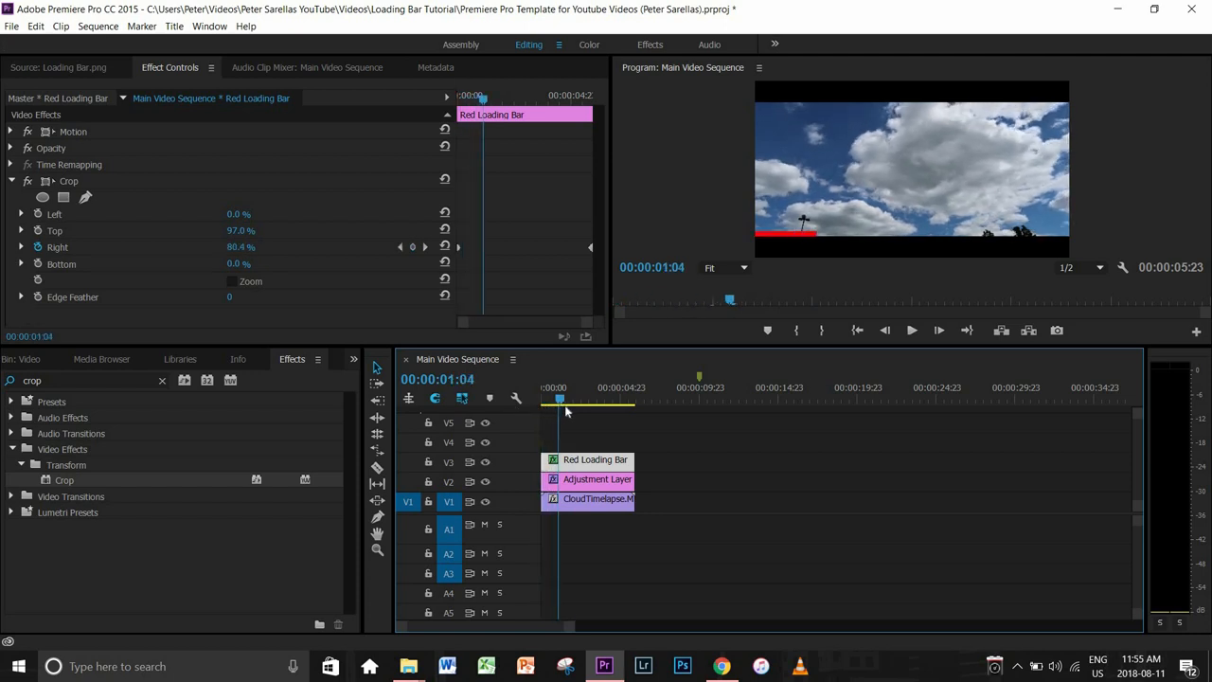
Scrub the playhead to preview the red bar growing across the frame.
drag(559, 398, 604, 398)
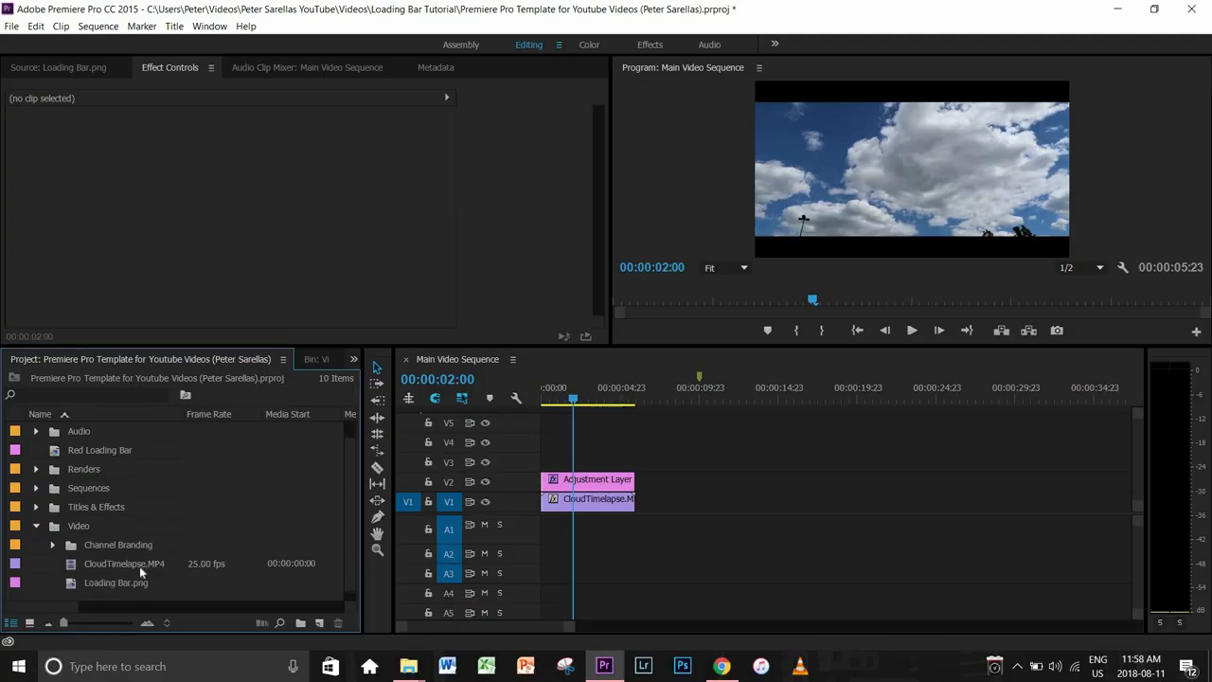
Put Loading Bar.png on V3 and scale it non-uniformly: height 23, width 69, Position Y 925.
drag(115, 582, 578, 464)
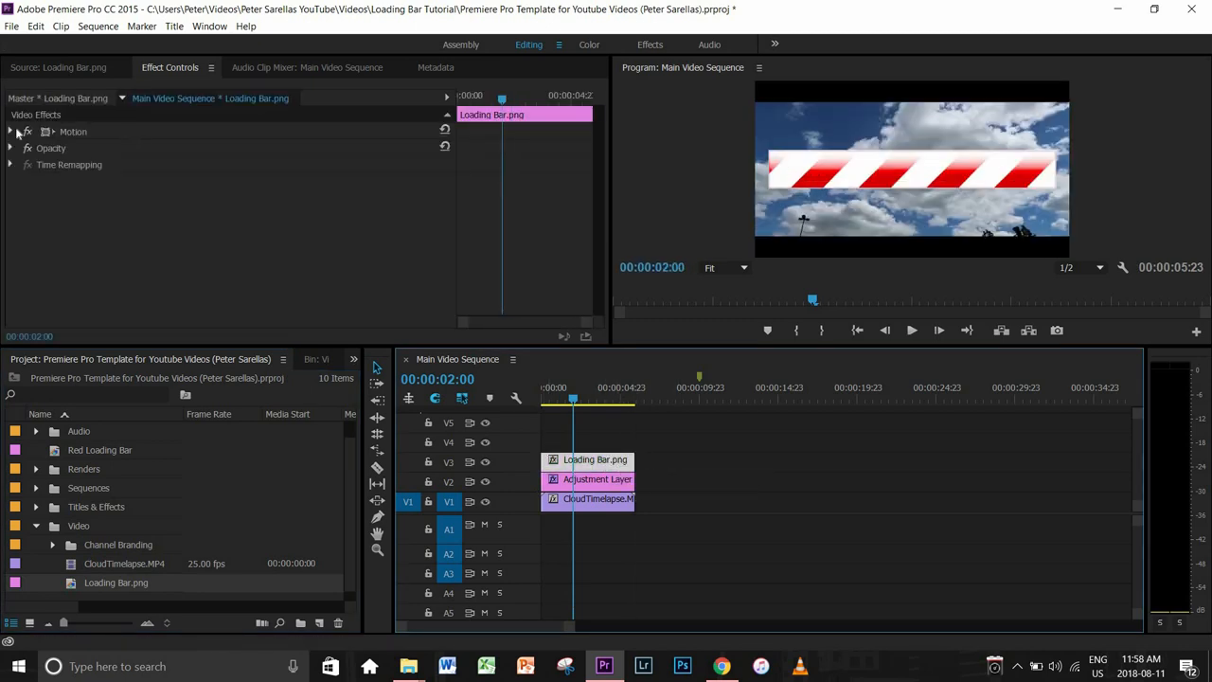
click(9, 131)
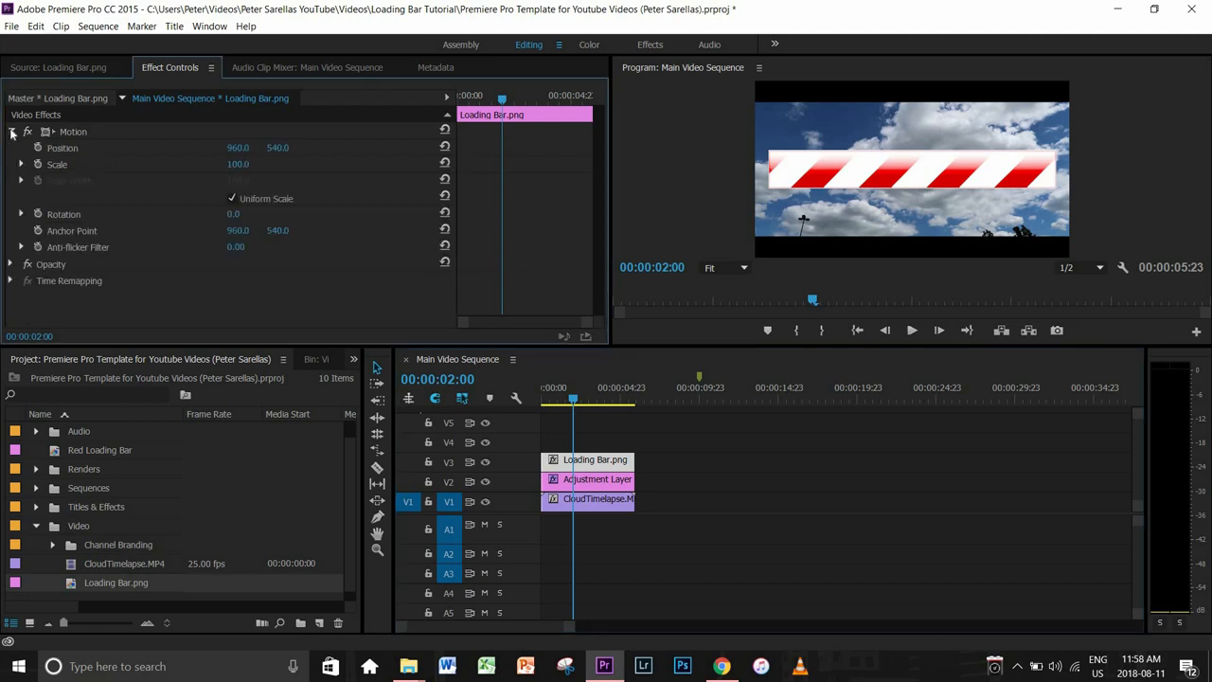
click(232, 198)
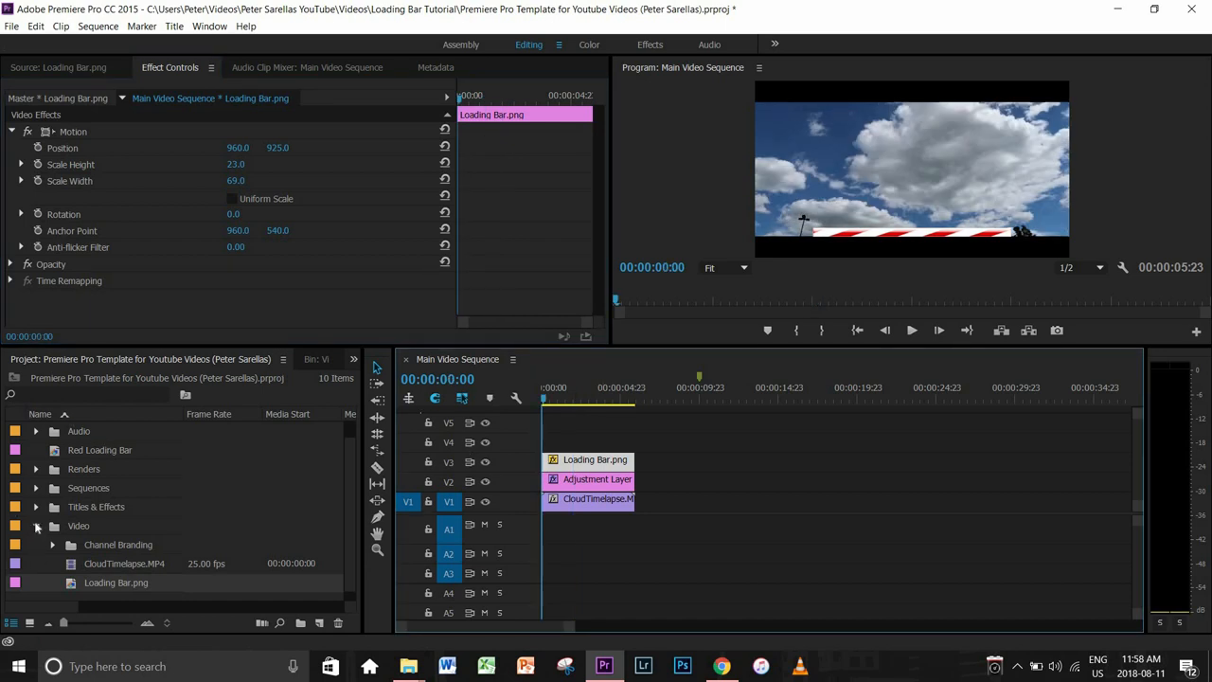
click(353, 359)
text(cro)
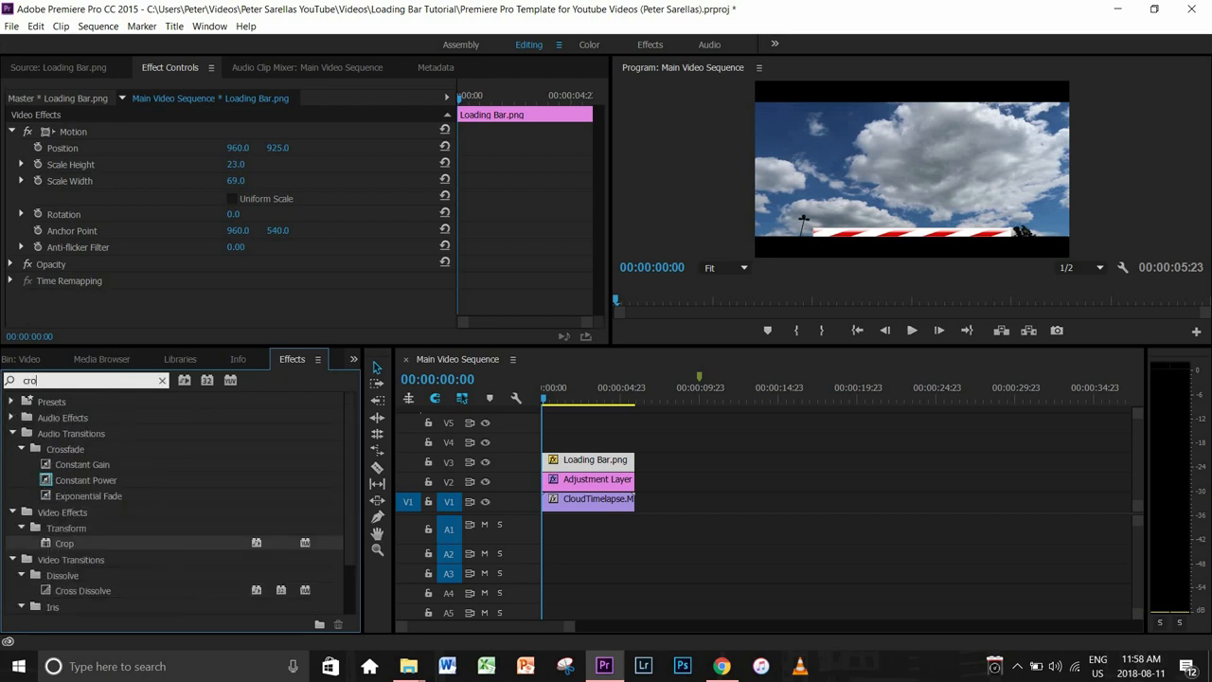
Apply Crop to Loading Bar.png, keyframe Right from 100% to 0%, and play it back.
drag(63, 542, 596, 459)
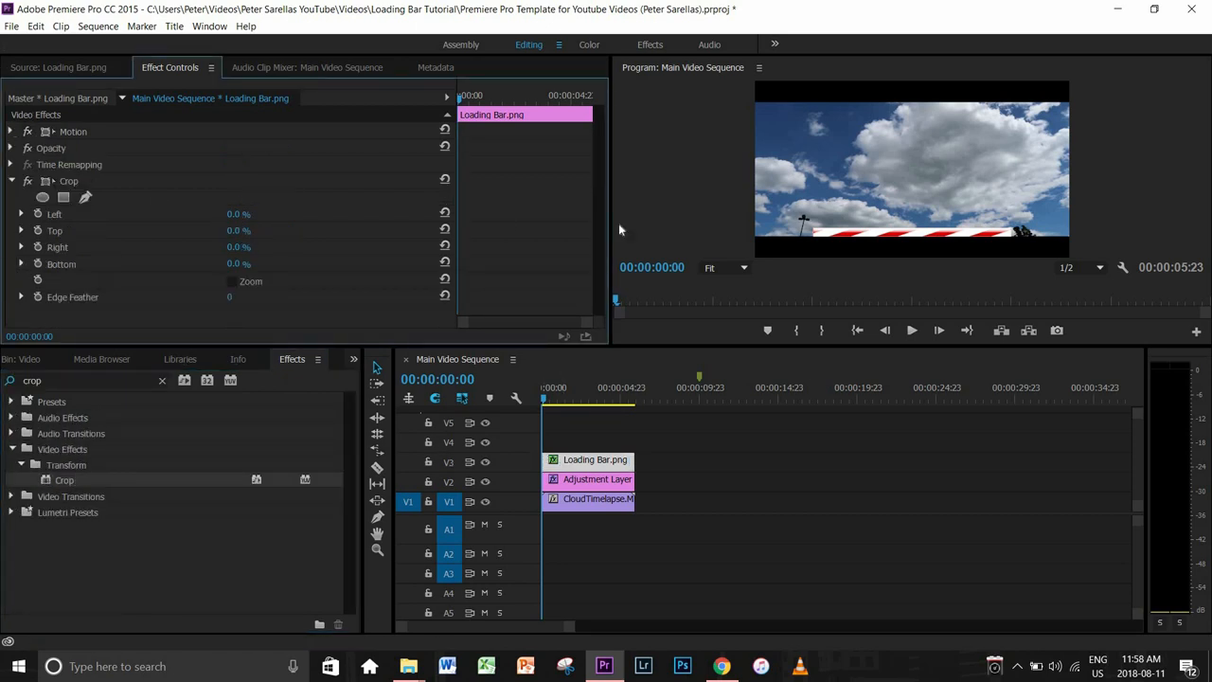
mouse_move(136, 244)
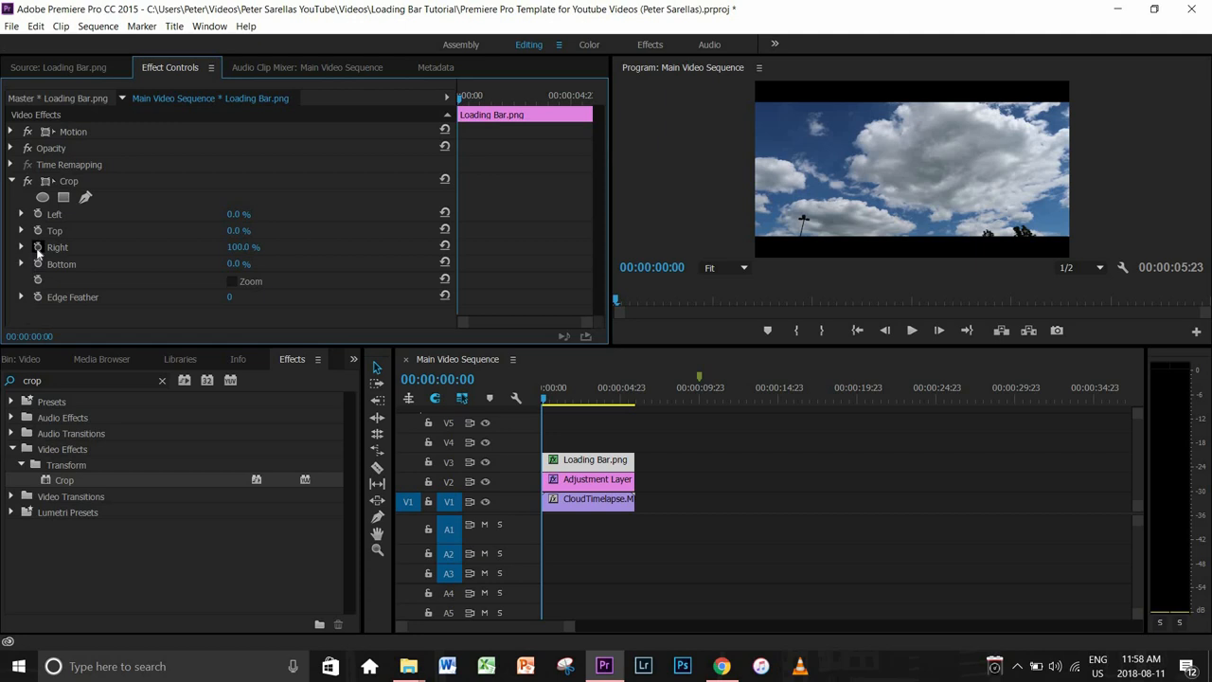
click(38, 247)
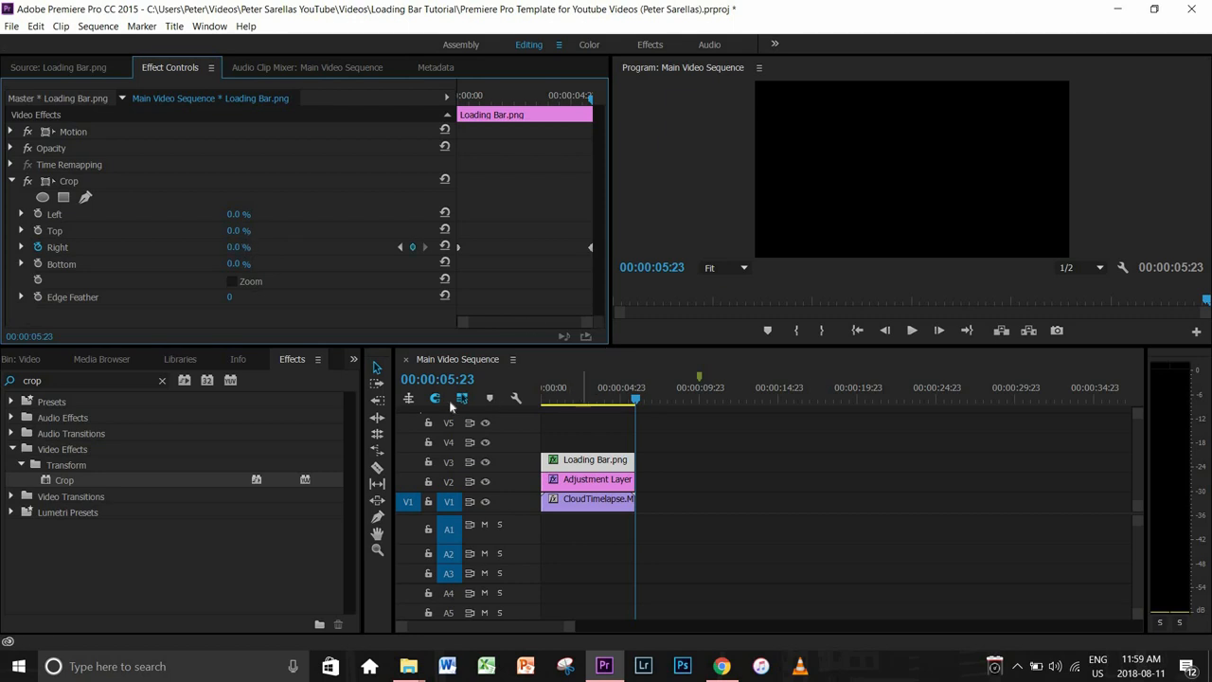
click(911, 330)
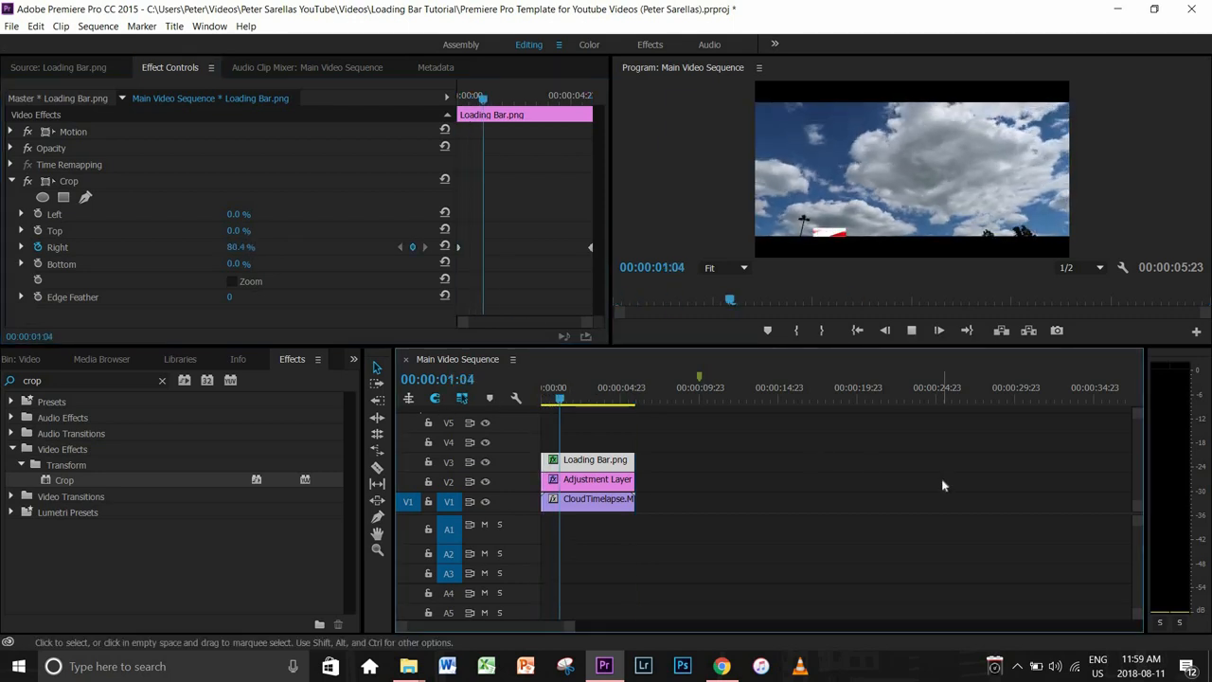